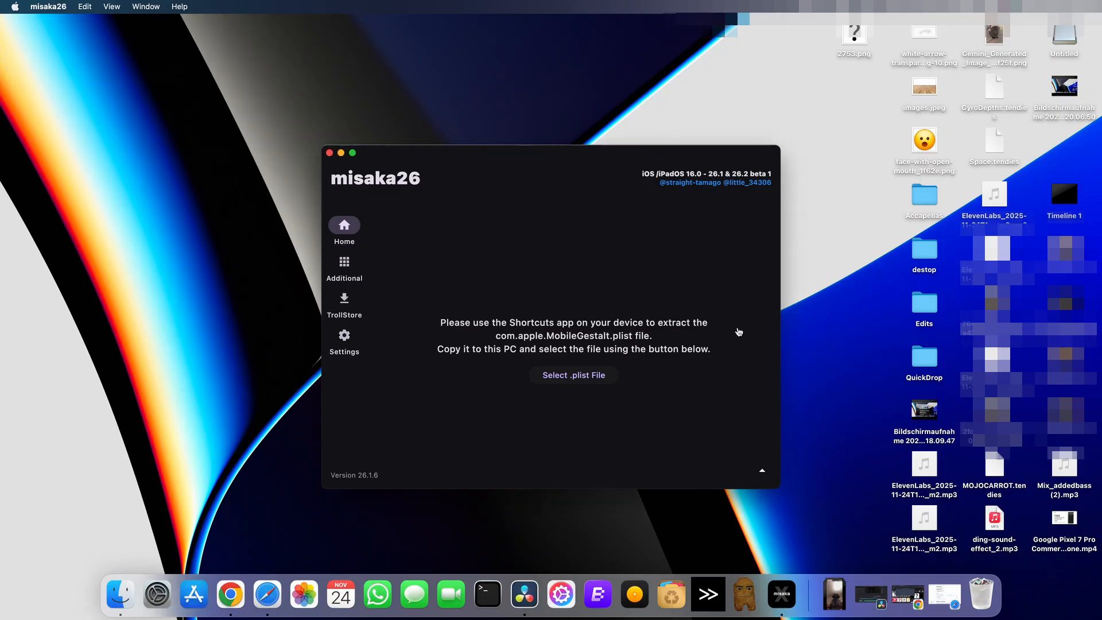
- Load the MobileGestalt .plist file to list iPhone 11 tweaks like Dynamic Island and Boot Chime
click(344, 267)
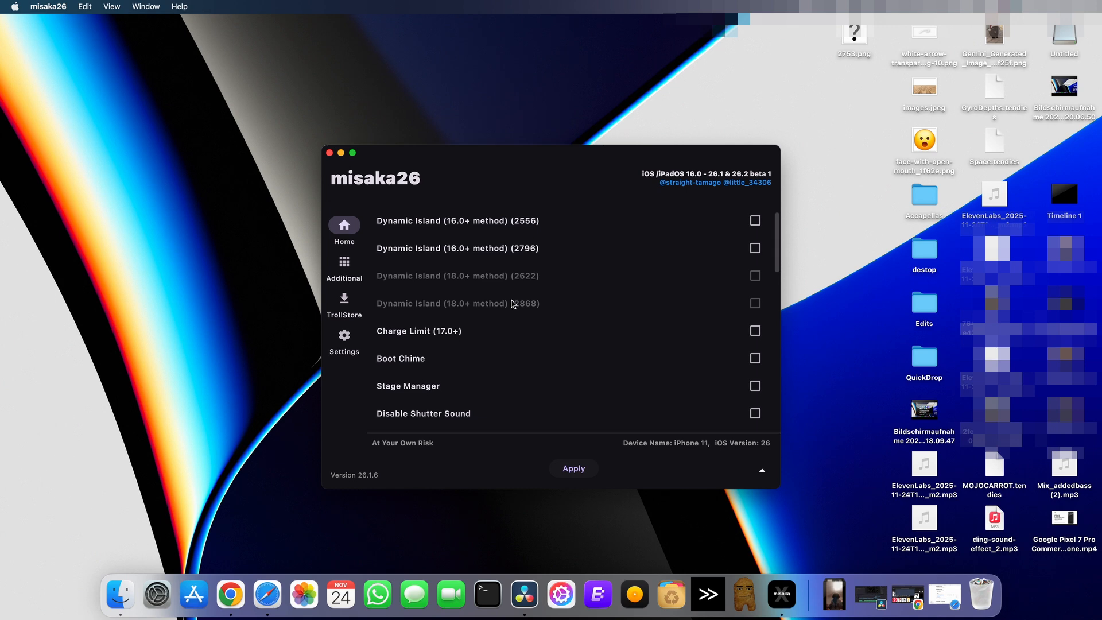
scroll(down, 3)
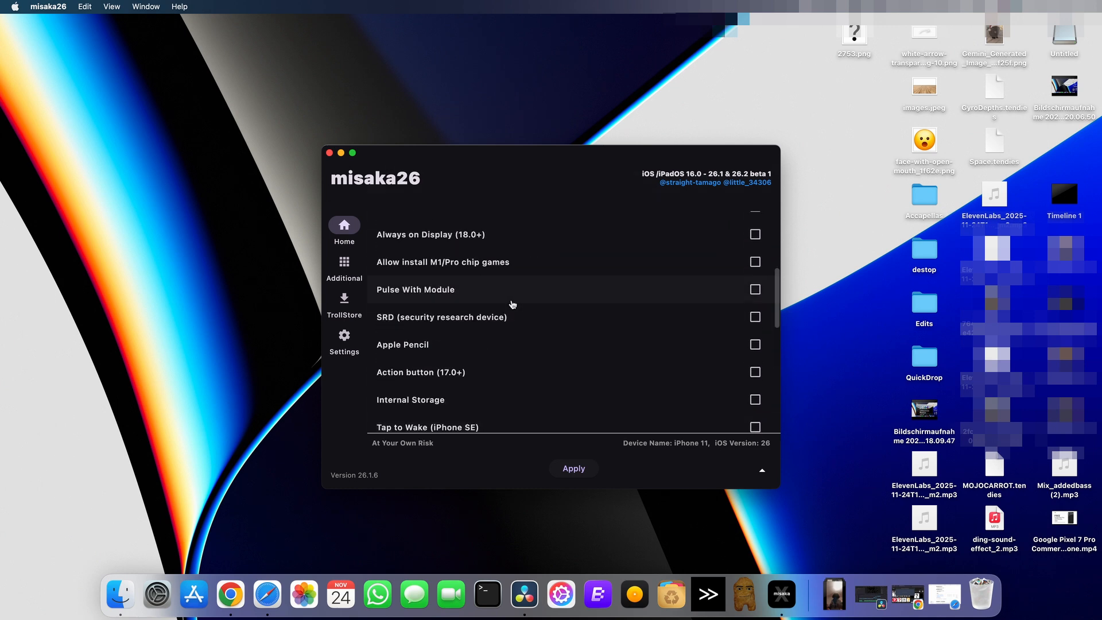
scroll(up, 3)
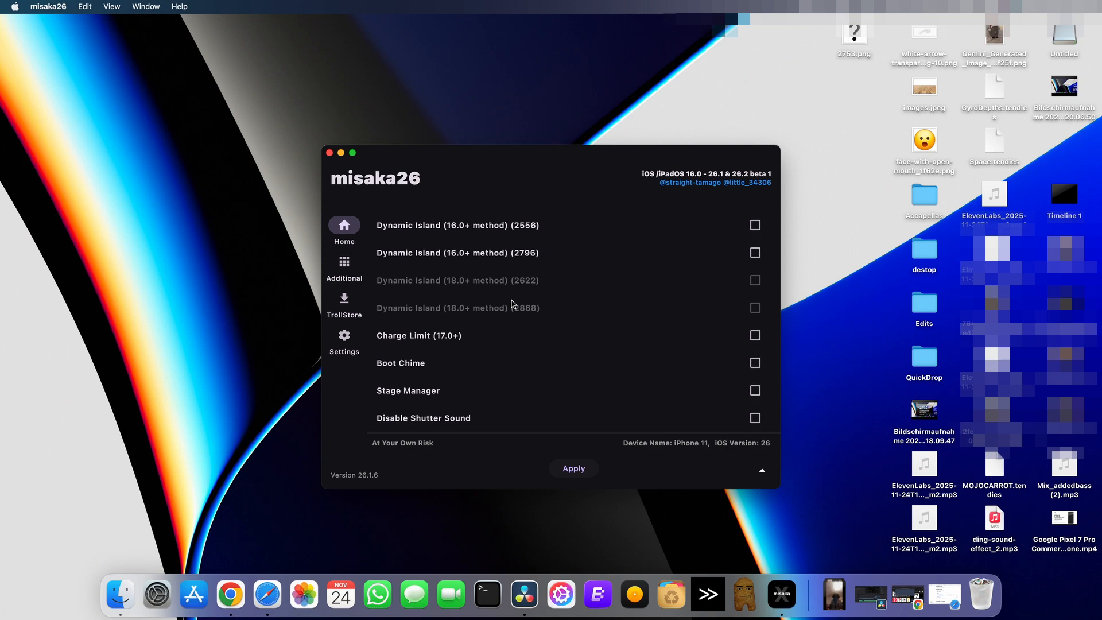
mouse_move(531, 301)
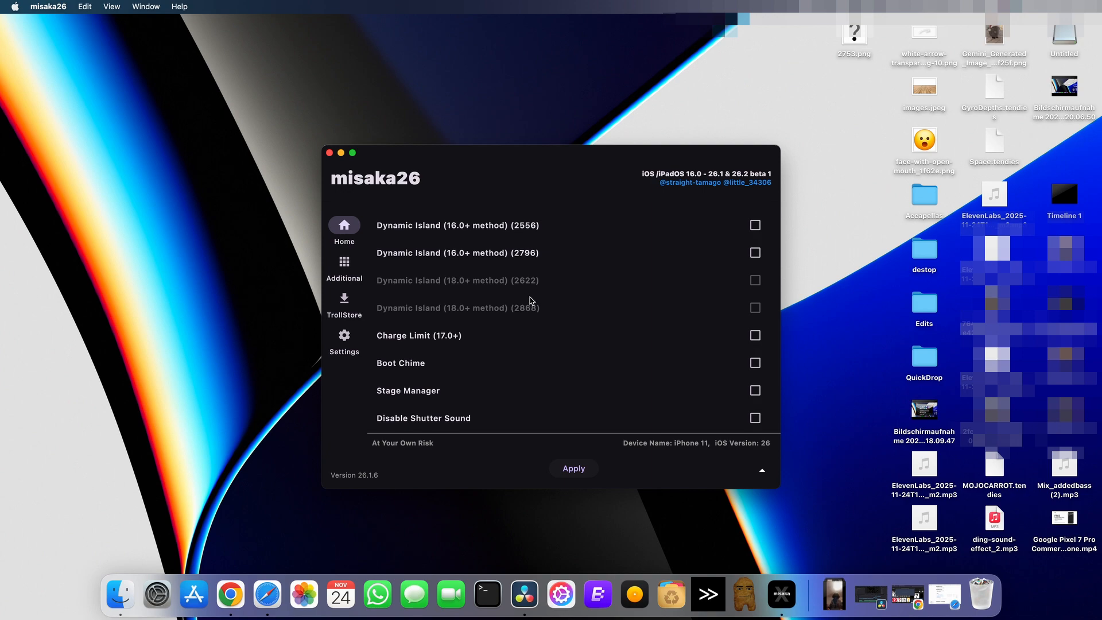